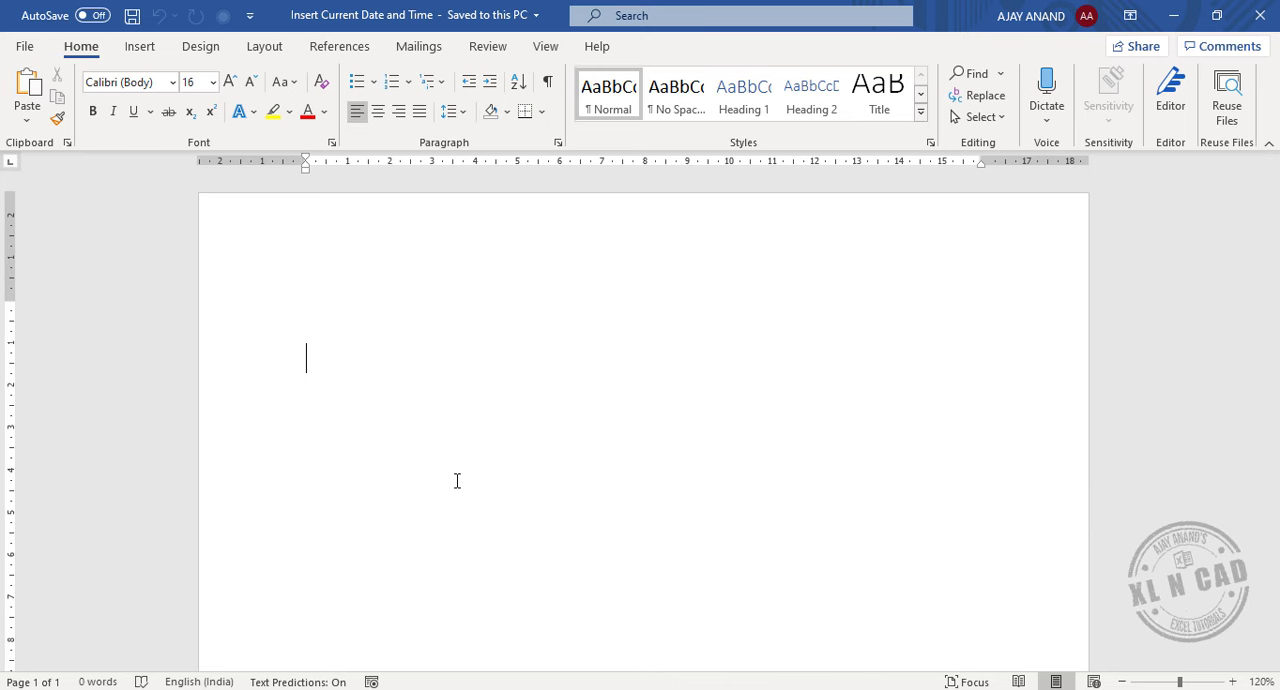
- Insert today's date, 22-10-2020, at the top of the document with Alt+Shift+D
key(alt+shift+d)
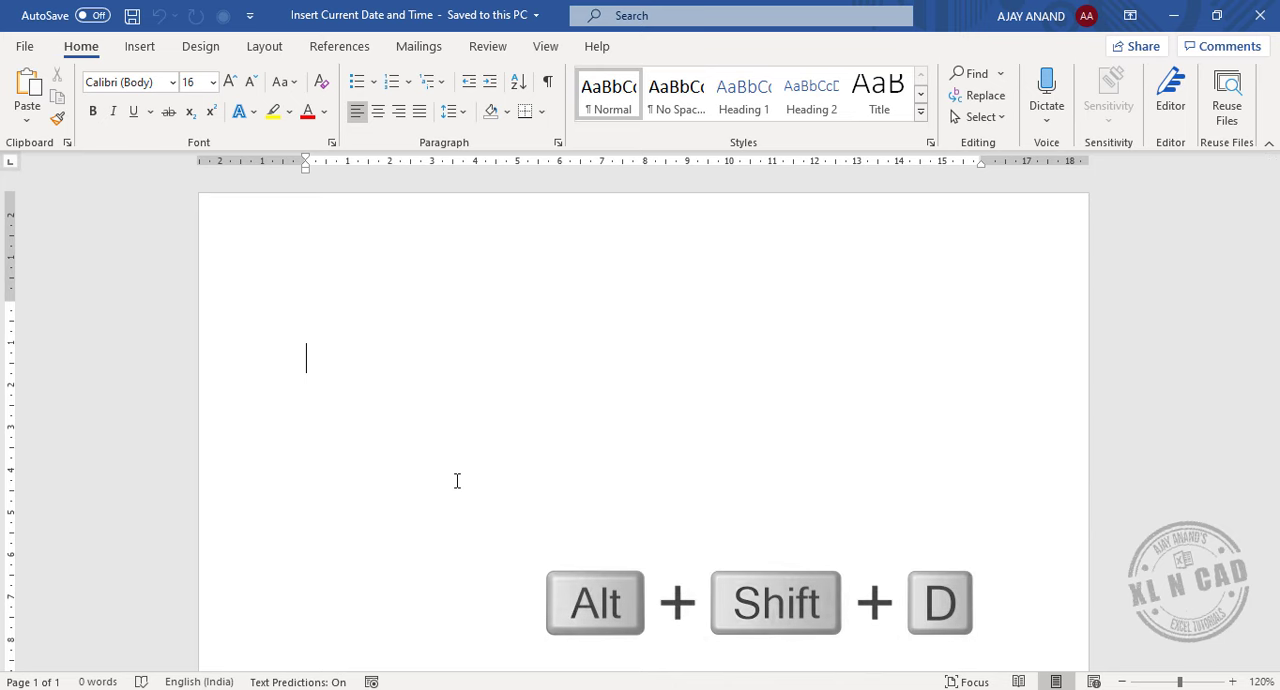
key(alt+shift+d)
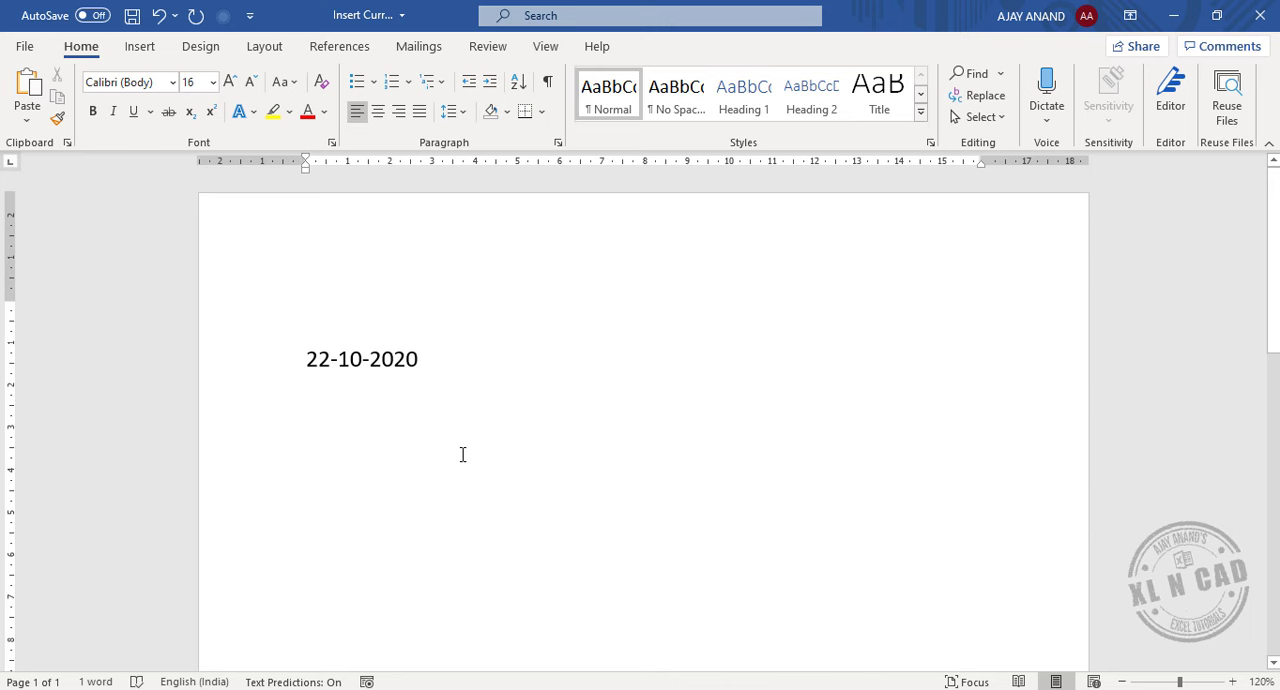
- Insert the current time, 2:40 PM, below the date and start a new line
key(alt+shift+t)
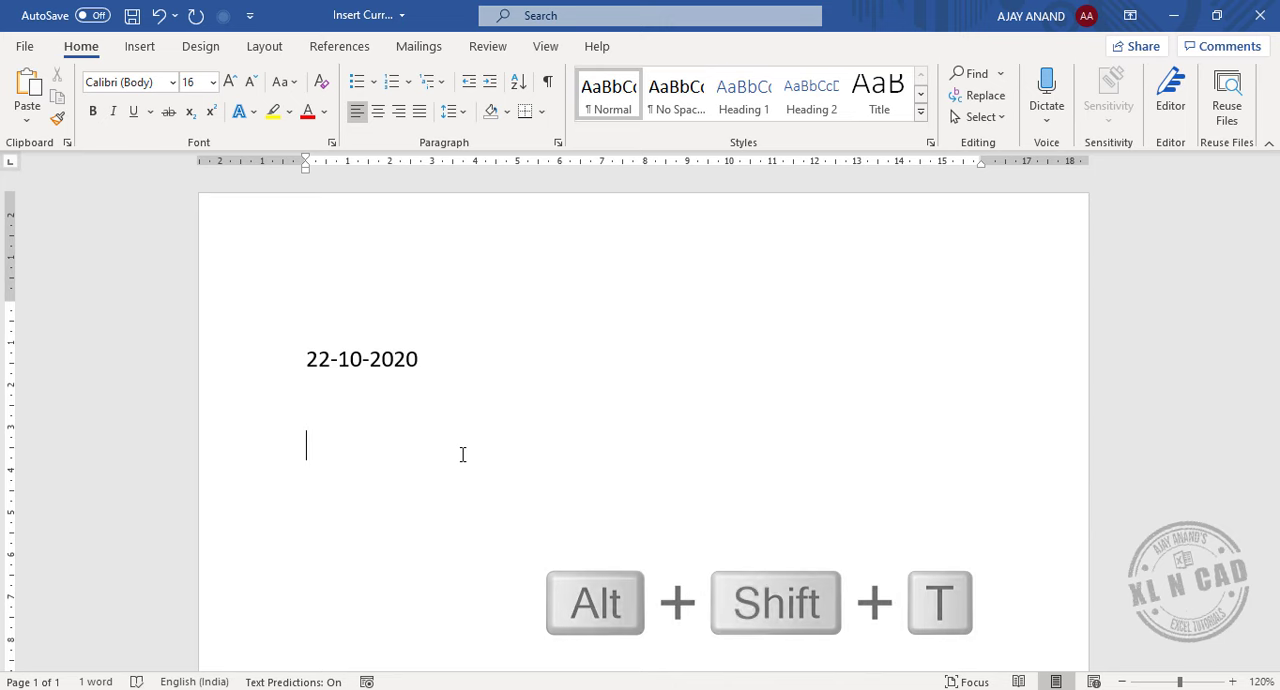
key(alt+shift+t)
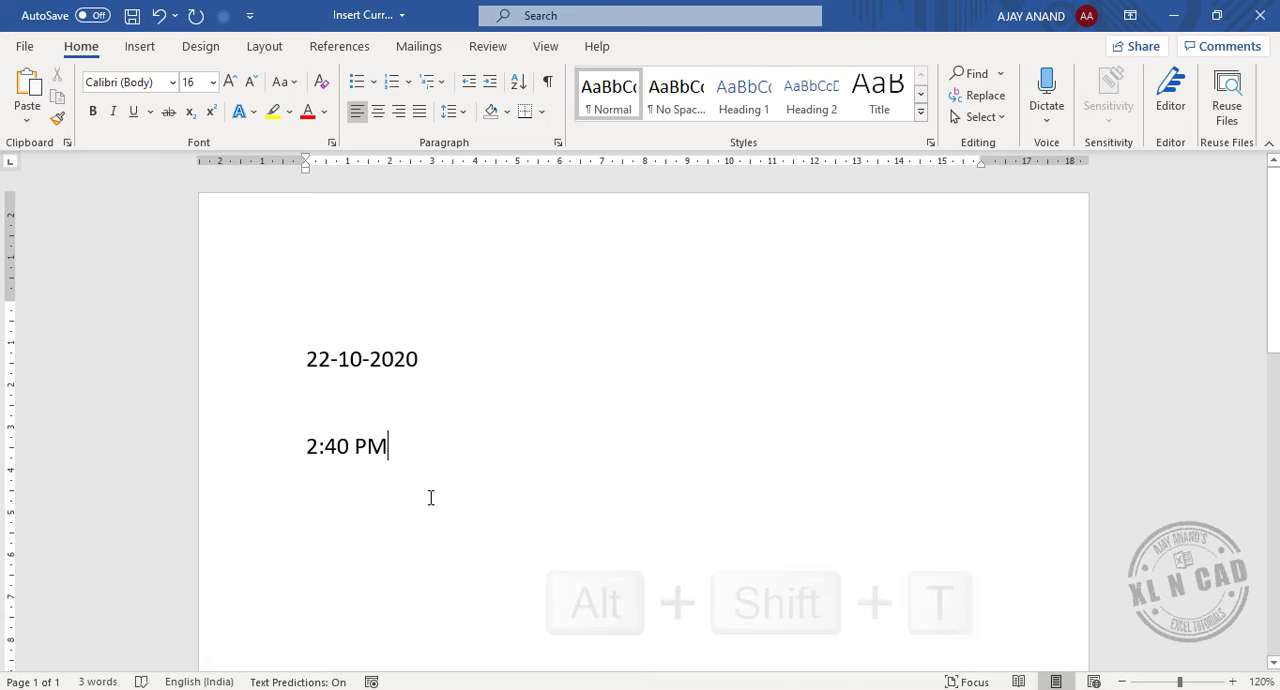
key(enter)
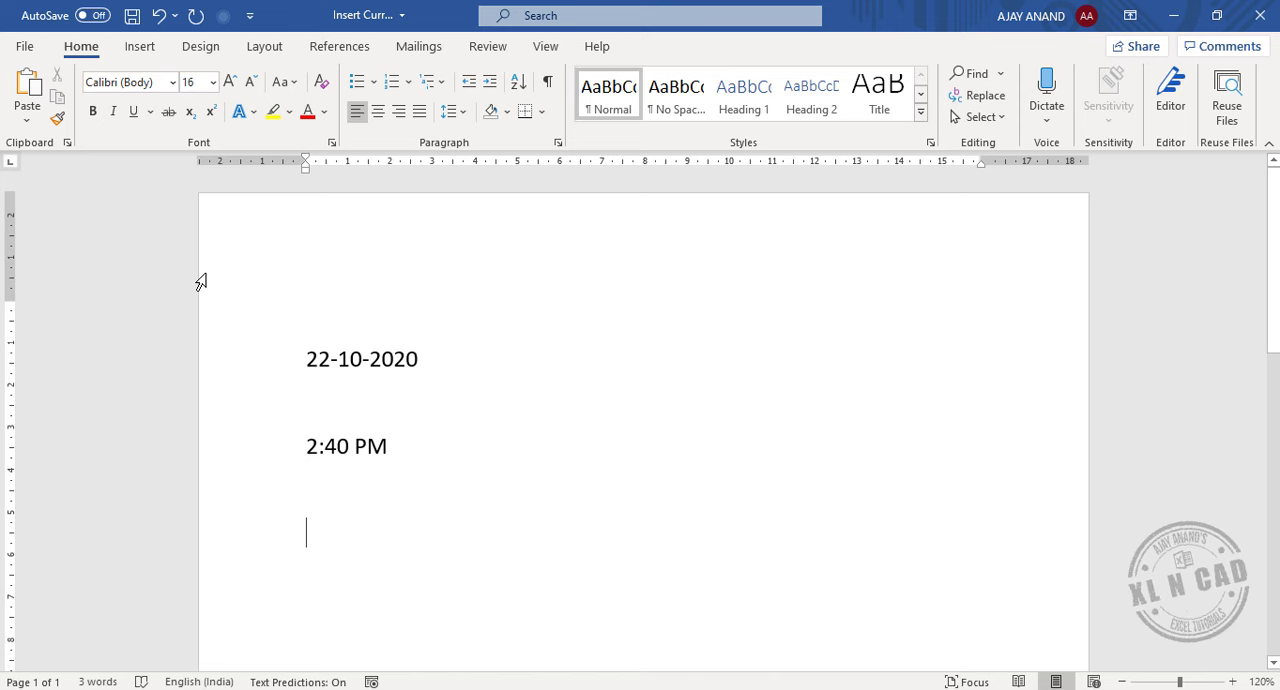
click(139, 46)
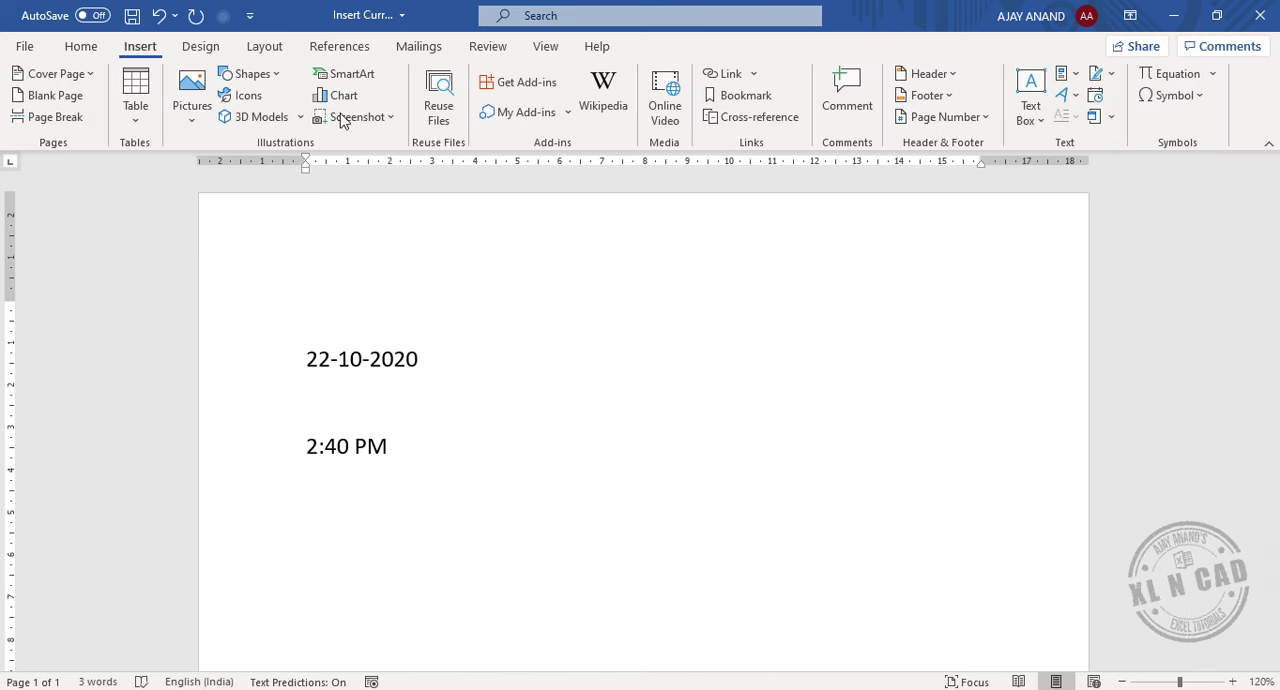
mouse_move(1095, 96)
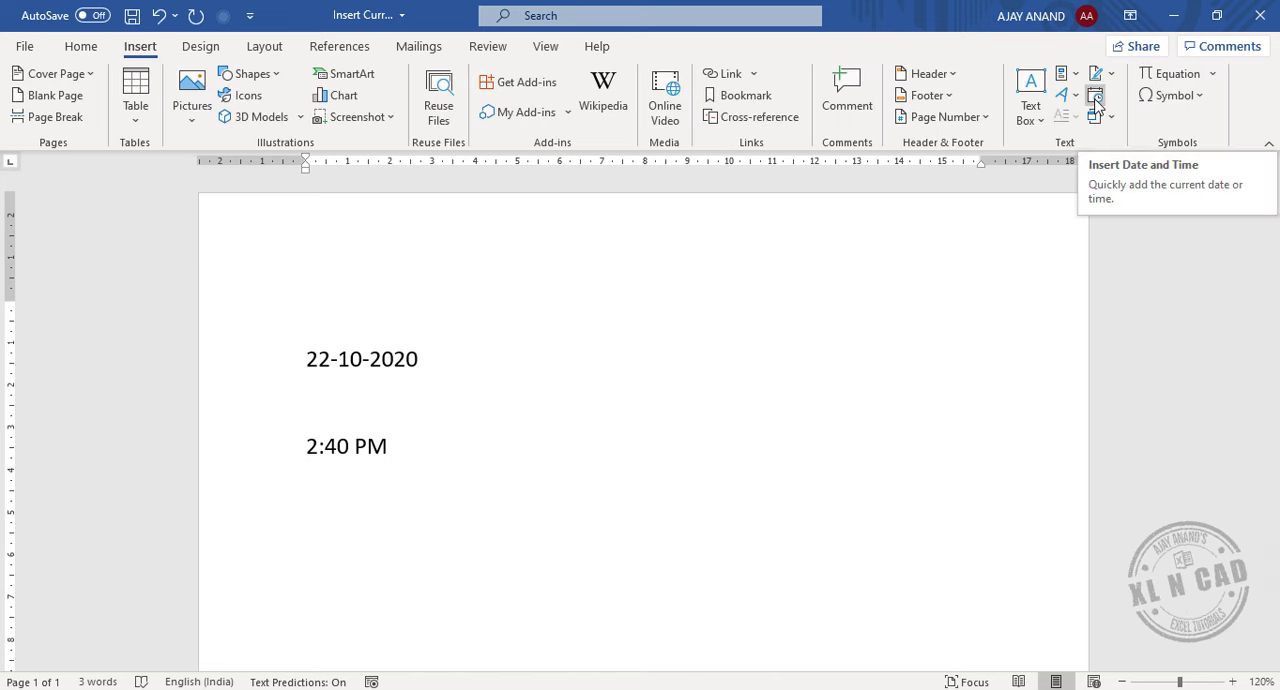
click(1096, 95)
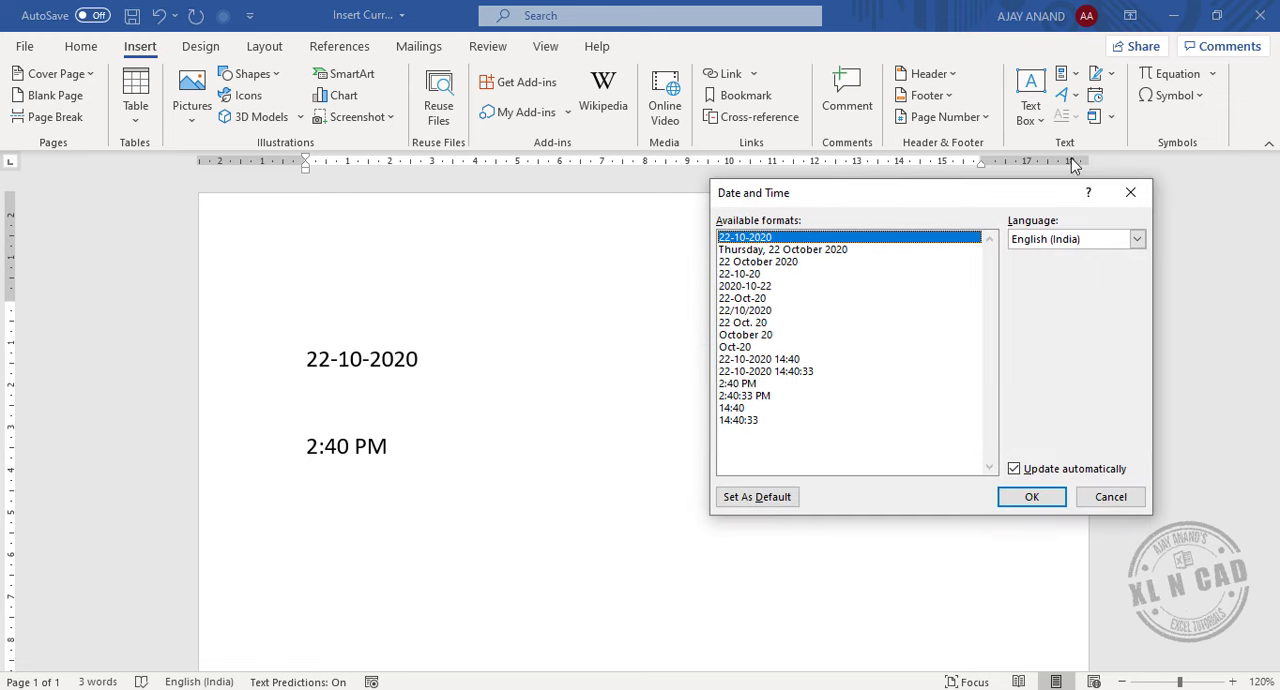
mouse_move(830, 378)
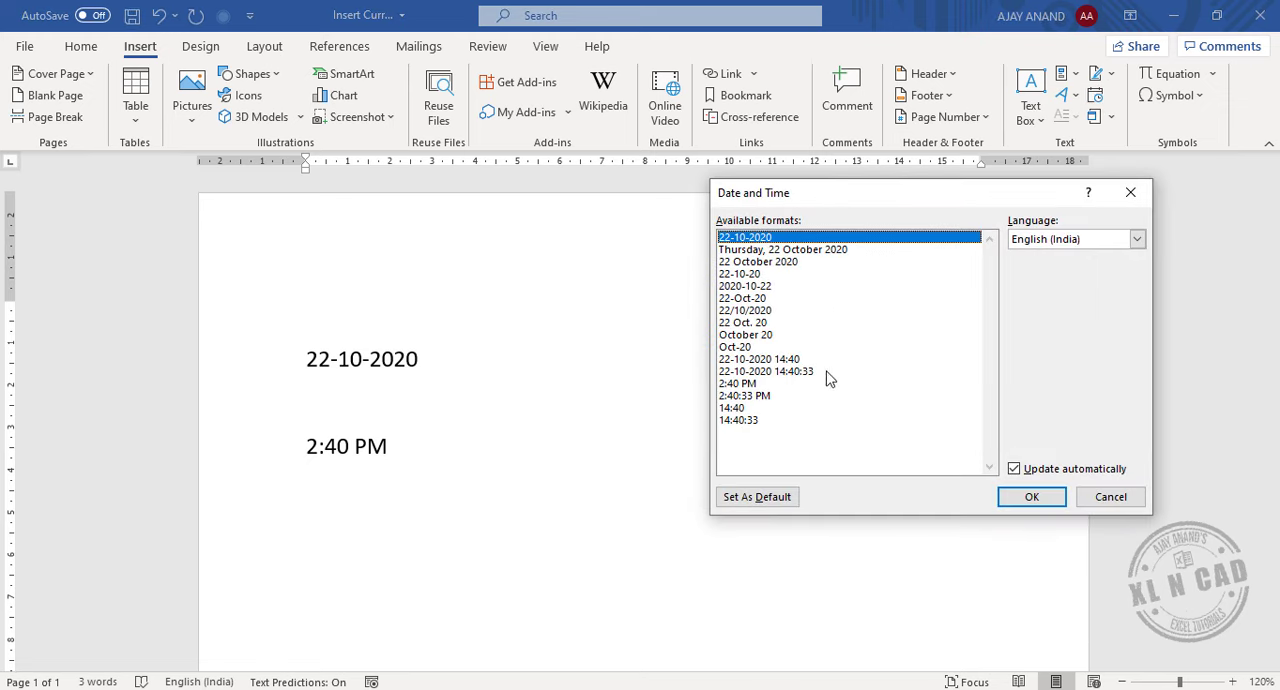
click(765, 371)
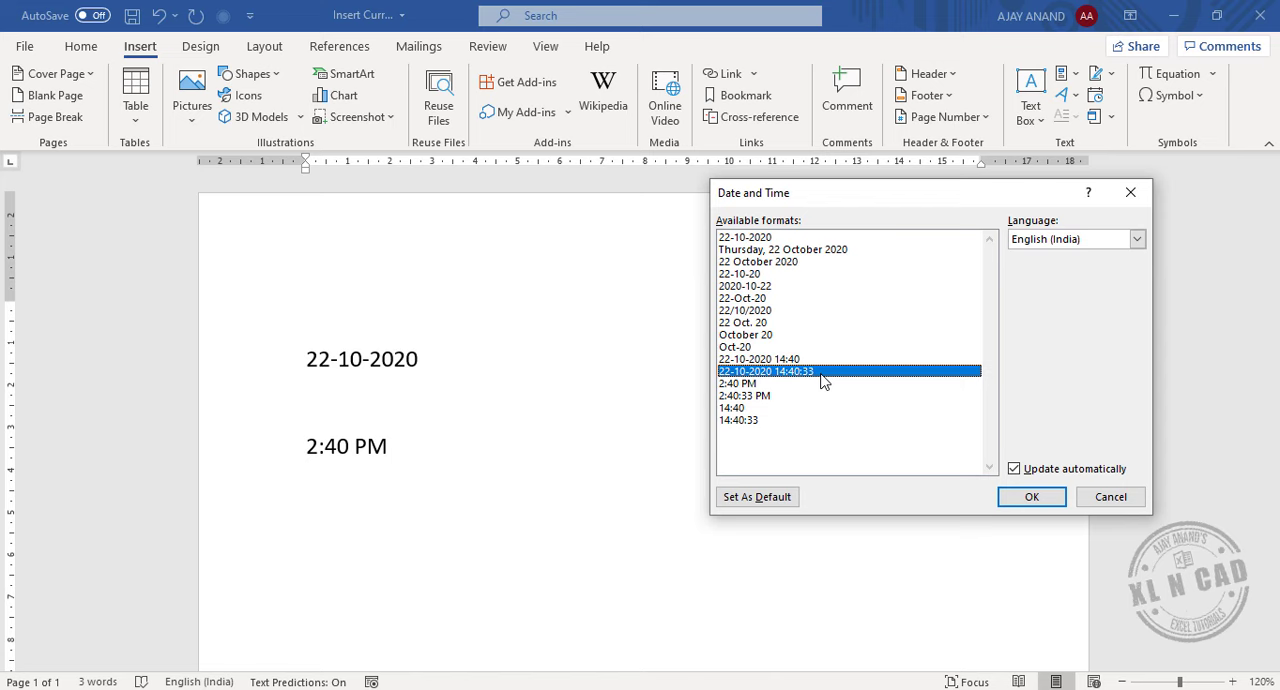
click(1031, 497)
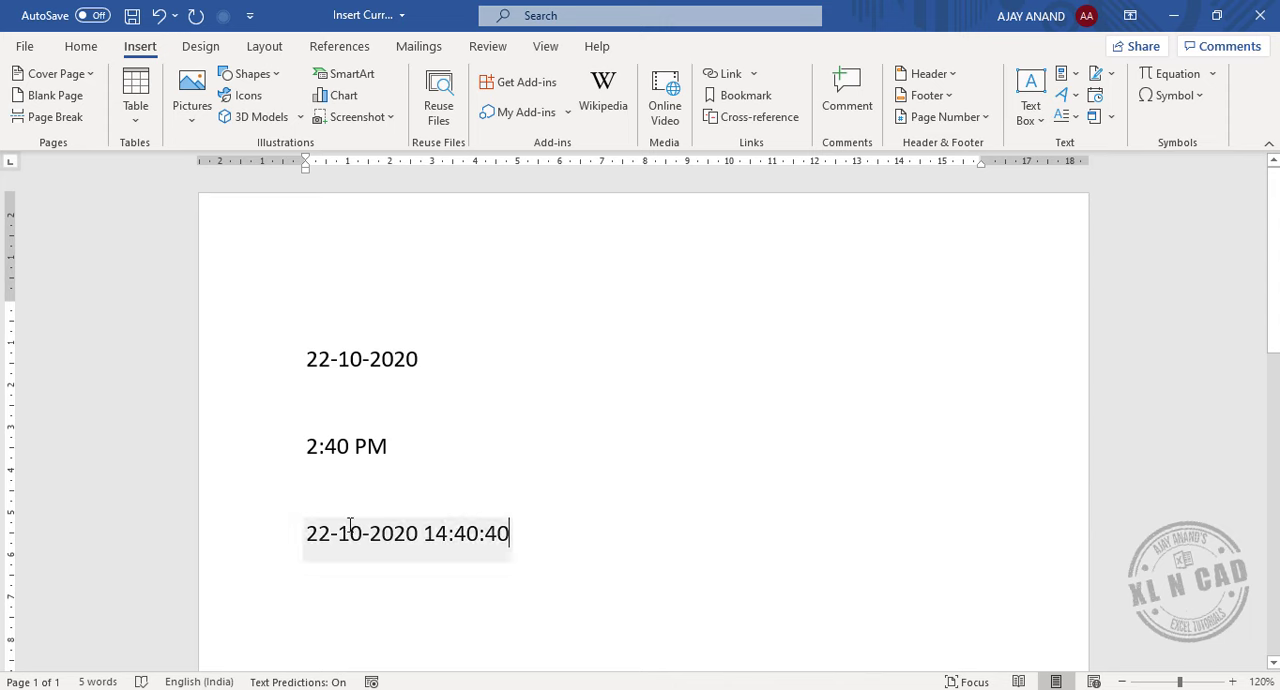
click(555, 558)
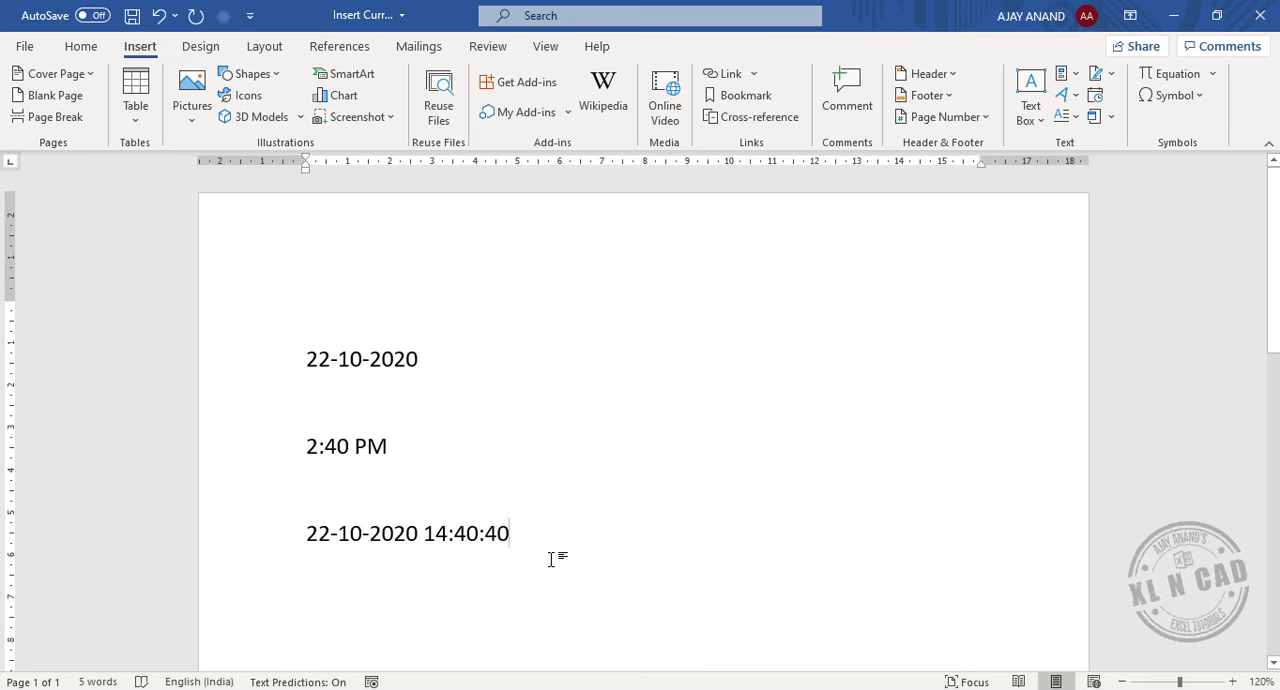
triple_click(407, 533)
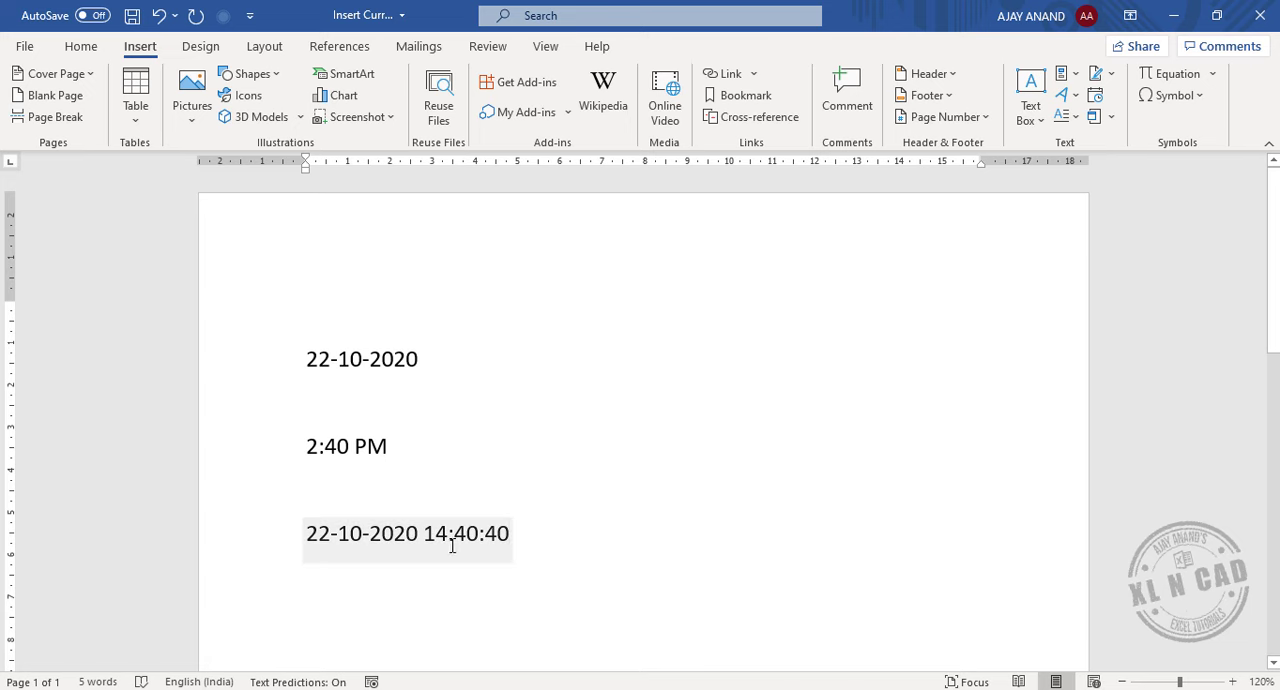
mouse_move(465, 535)
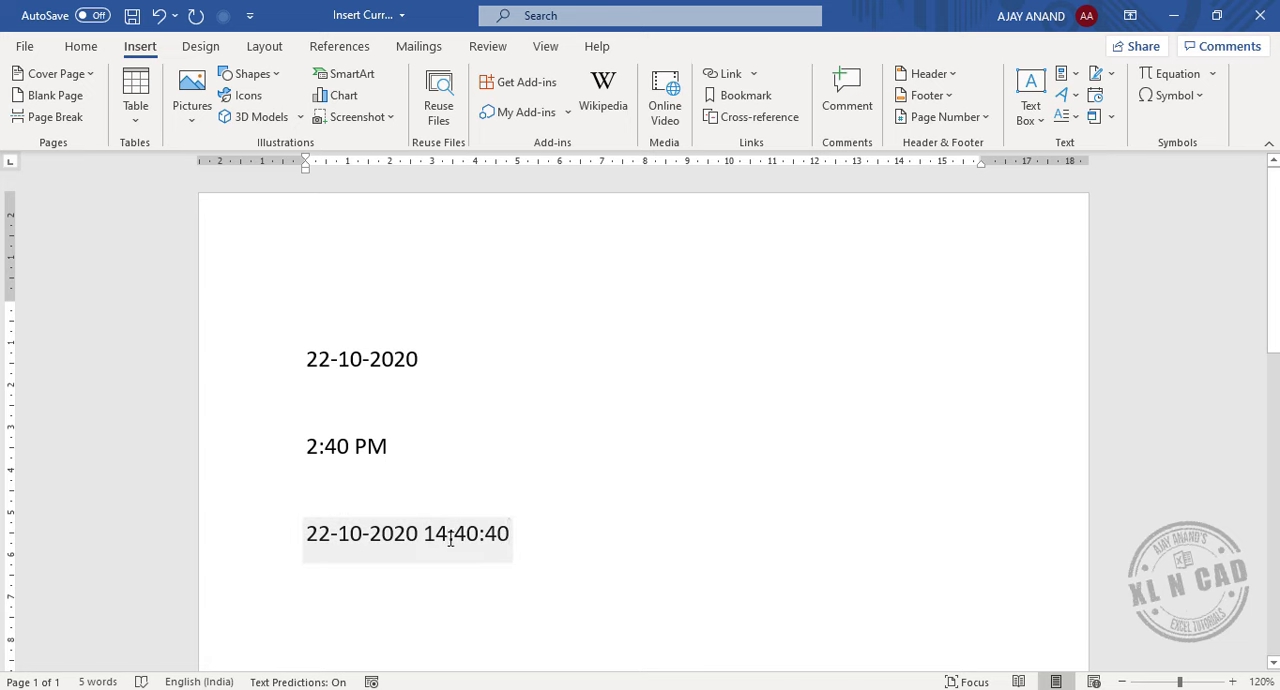
right_click(407, 533)
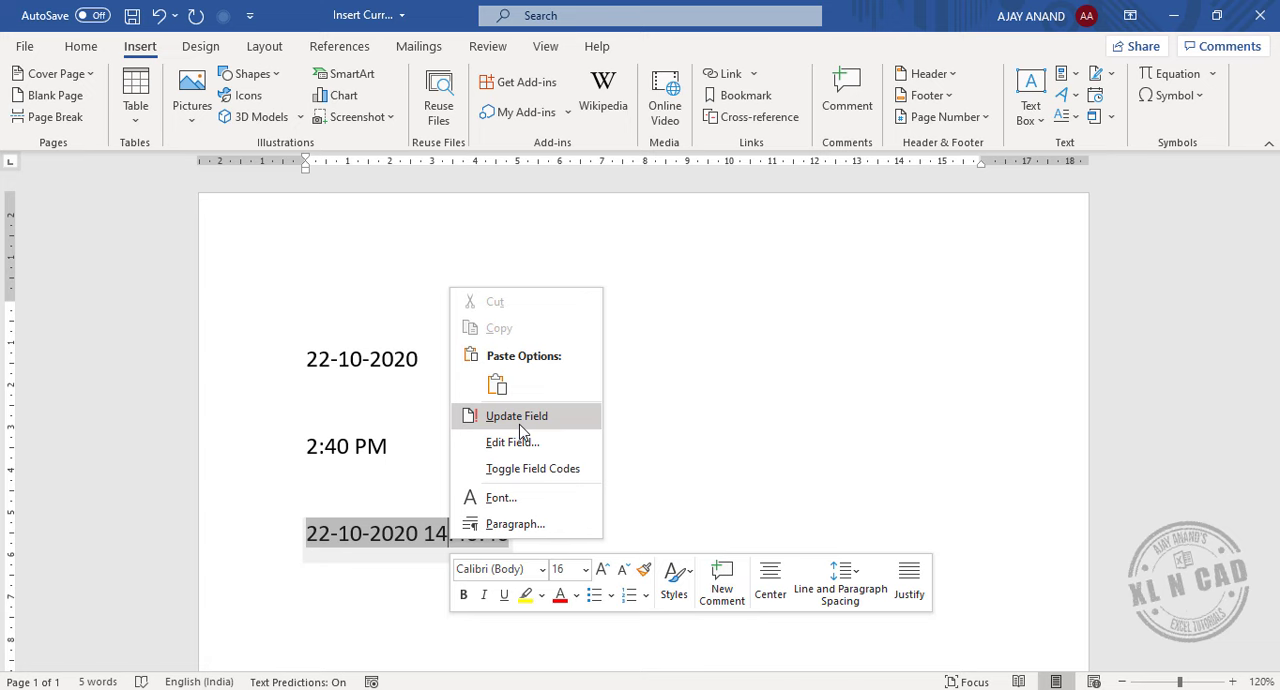
click(516, 415)
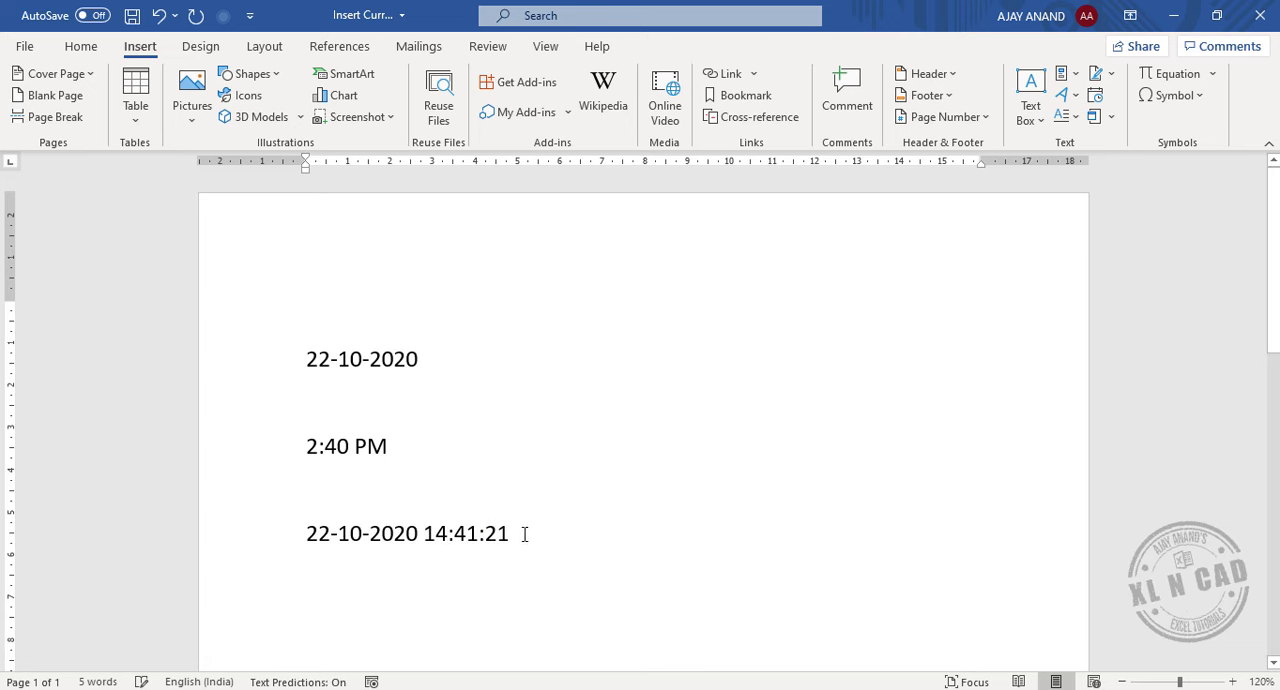
click(407, 533)
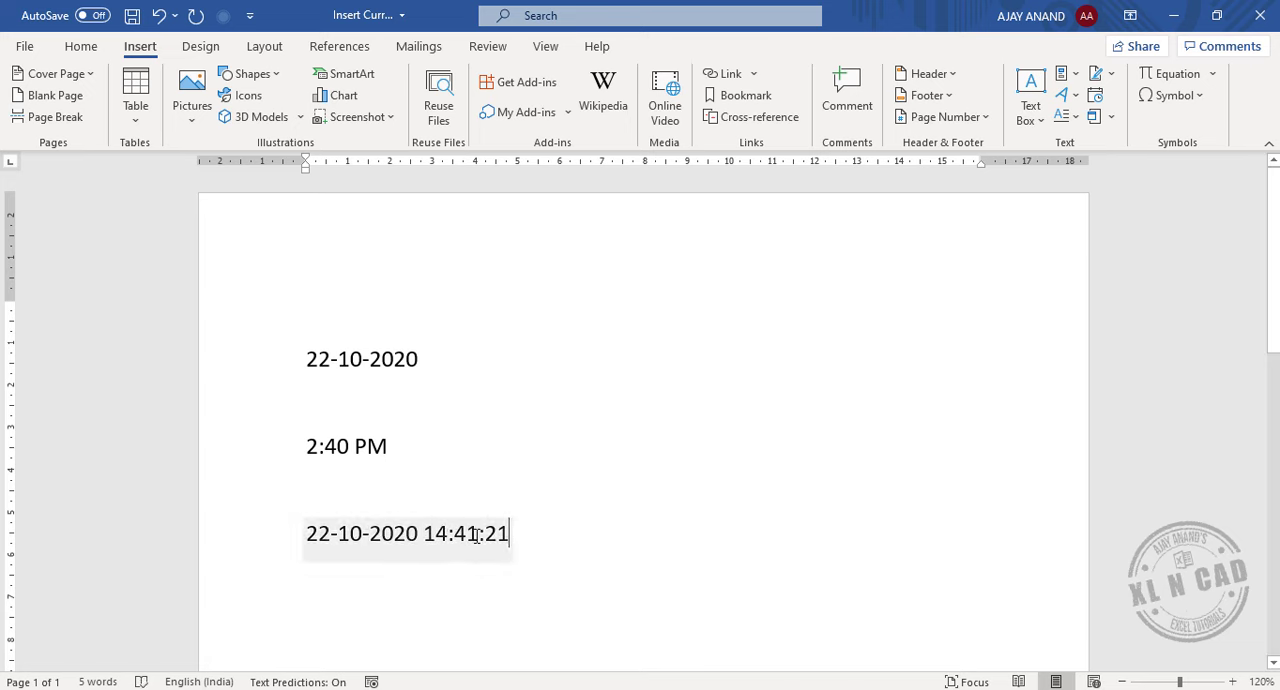